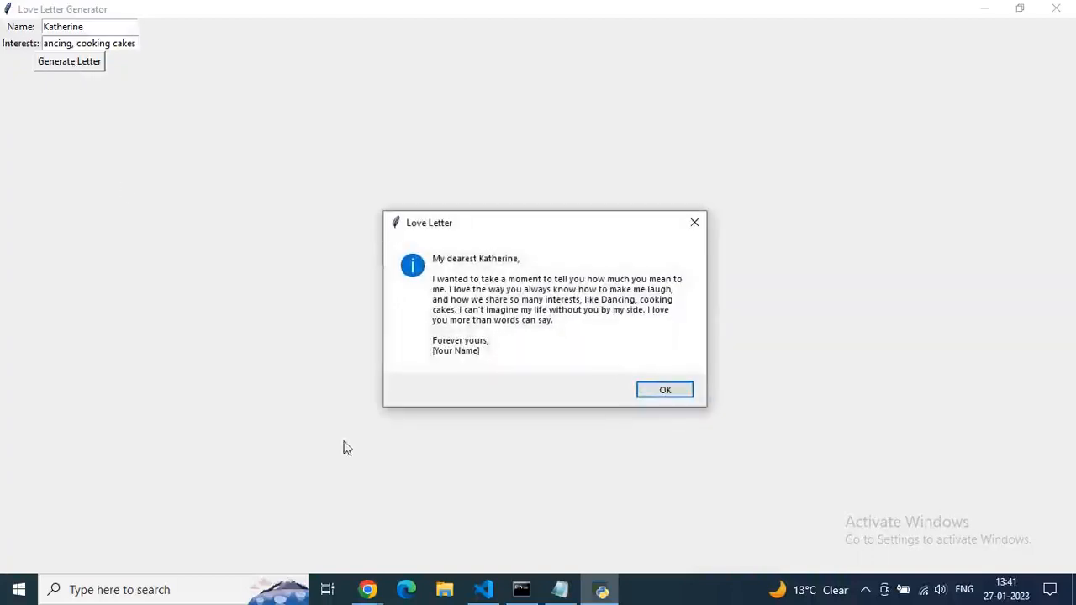
mouse_move(468, 294)
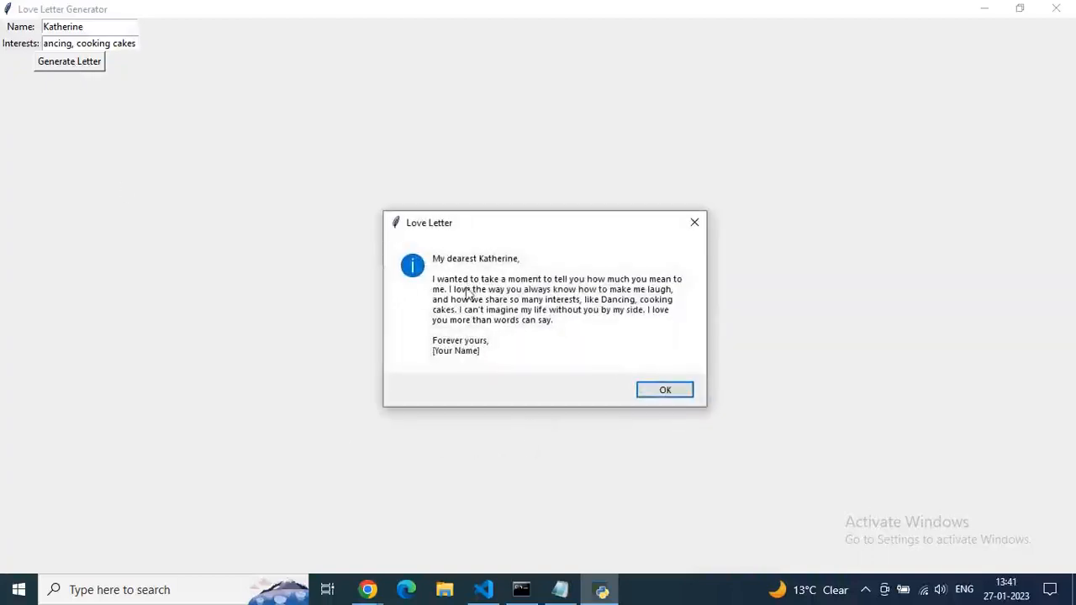
mouse_move(666, 287)
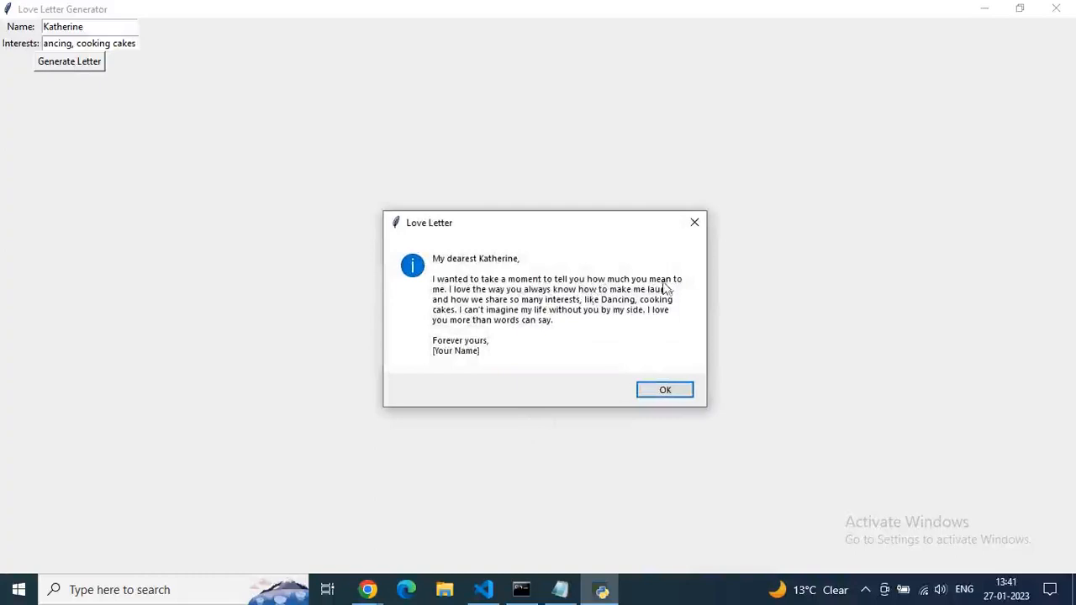
mouse_move(626, 296)
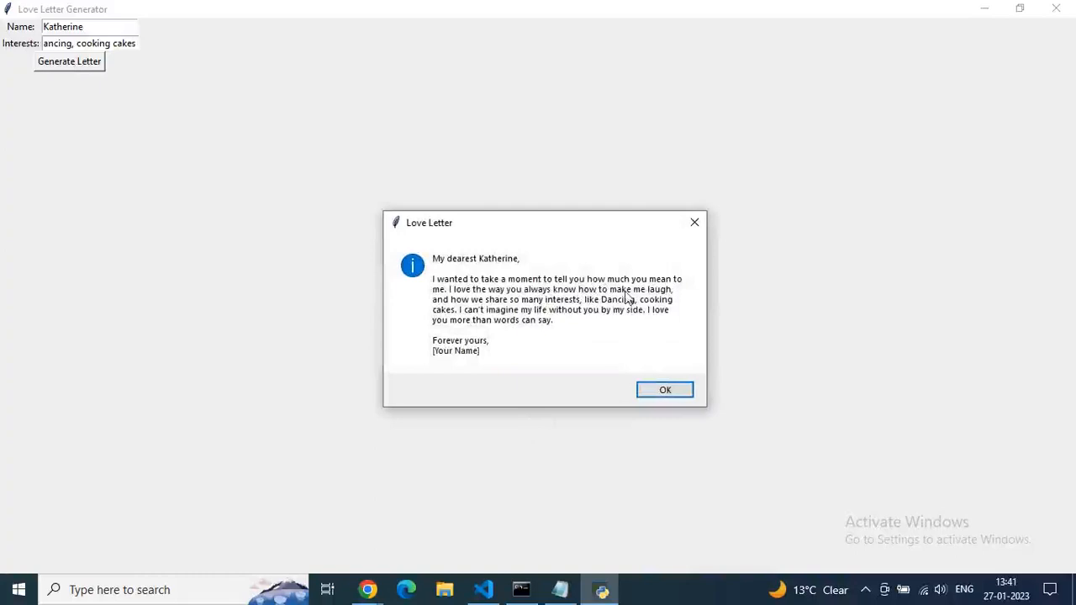
mouse_move(551, 309)
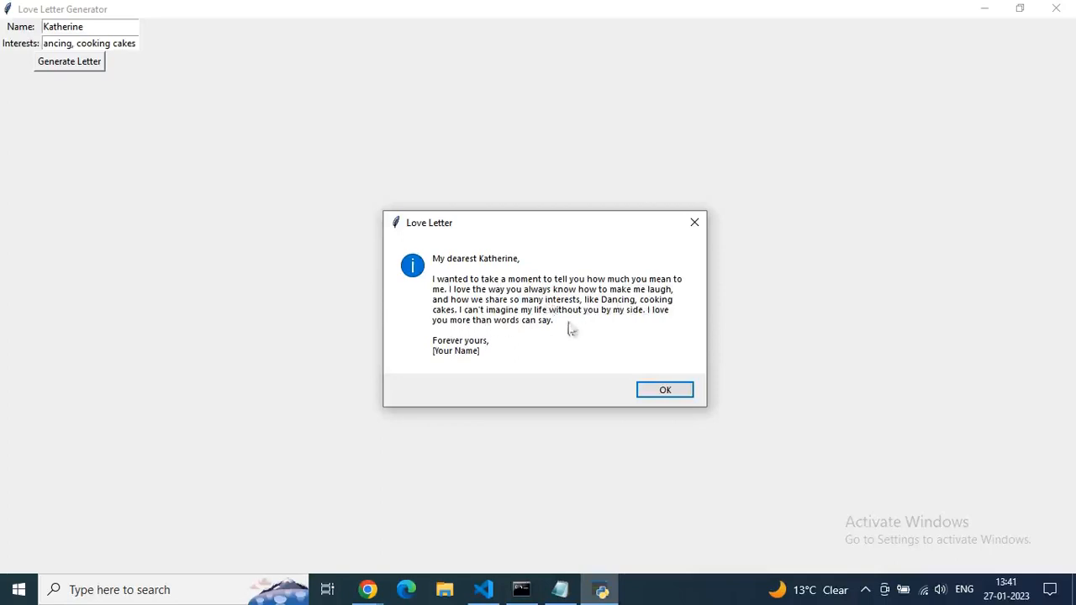
mouse_move(529, 342)
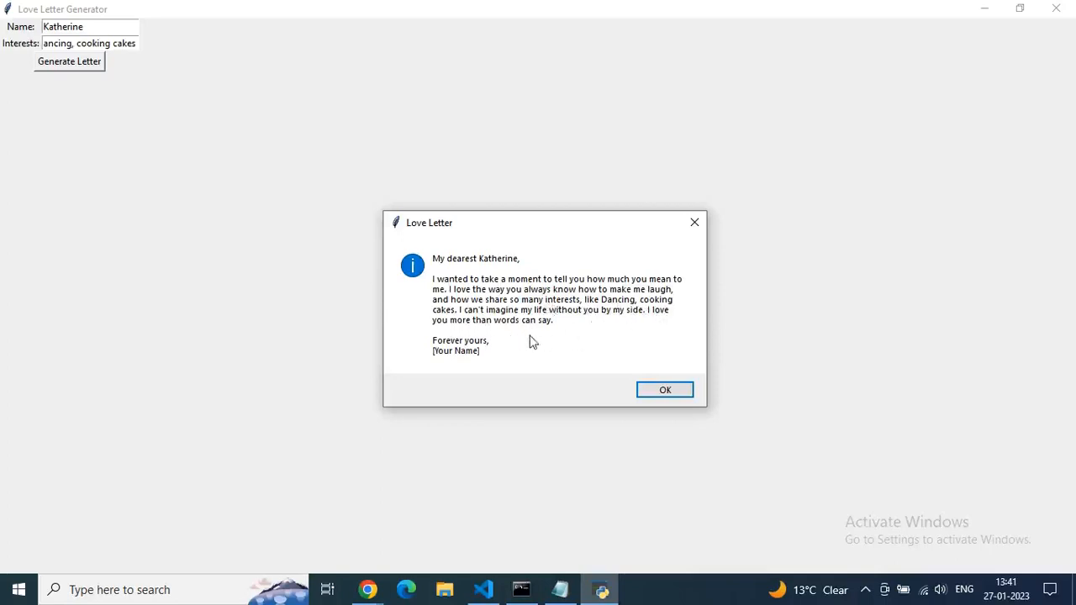
mouse_move(614, 375)
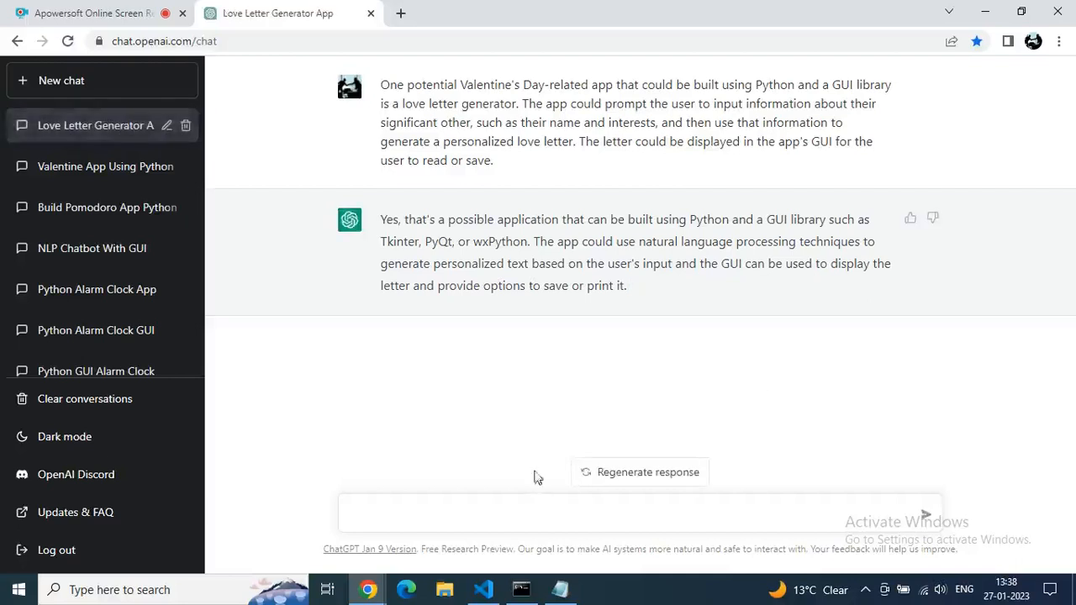
mouse_move(412, 519)
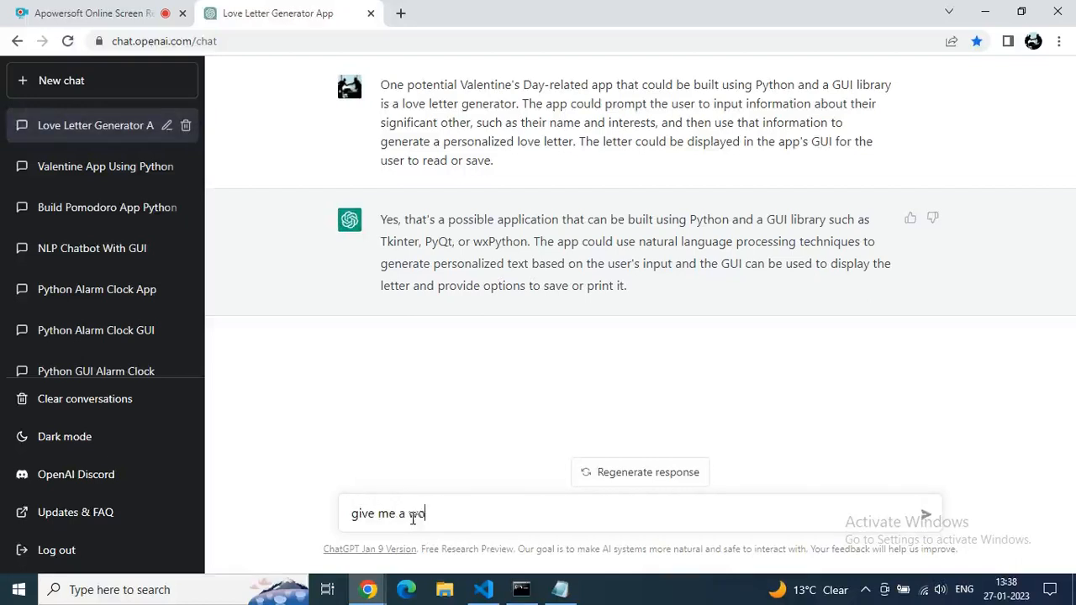
Step: Ask ChatGPT for a working sample Tkinter love letter generator and copy its code
type("working sample co")
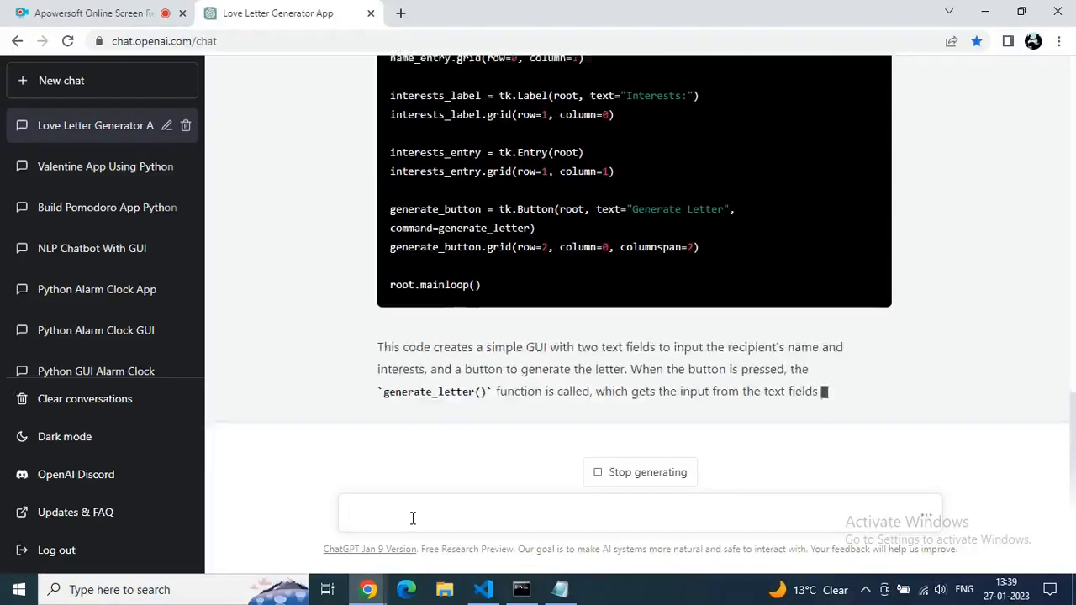
scroll("down", 3)
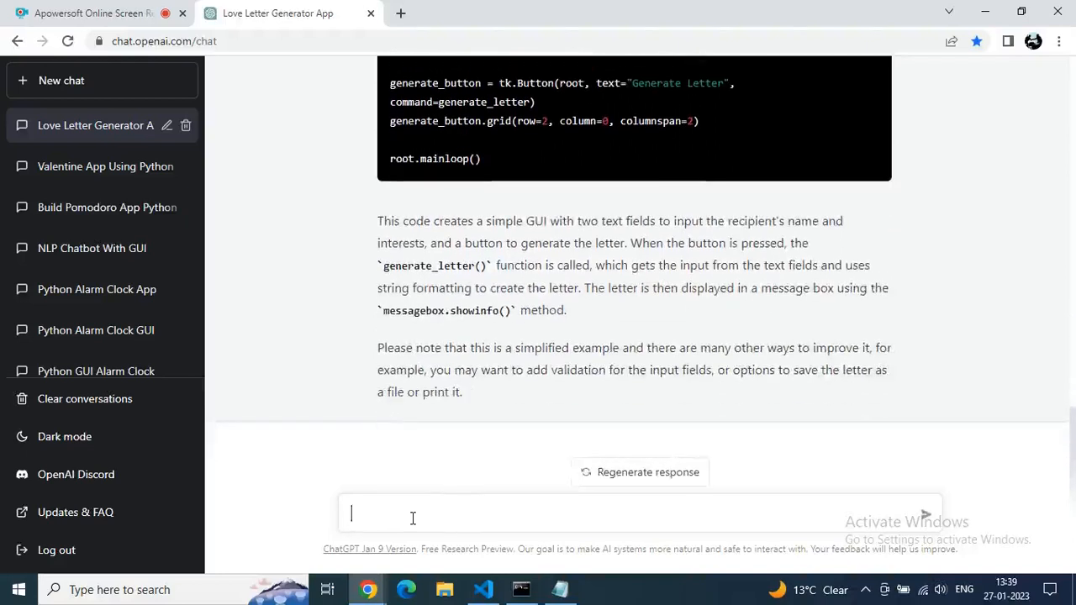
mouse_move(402, 496)
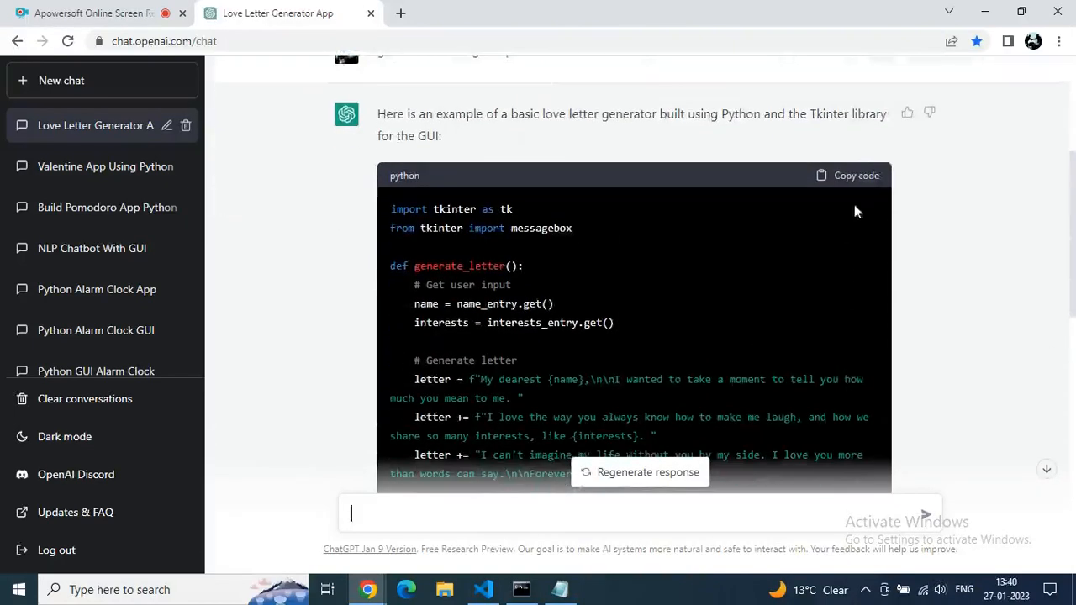
left_click(847, 175)
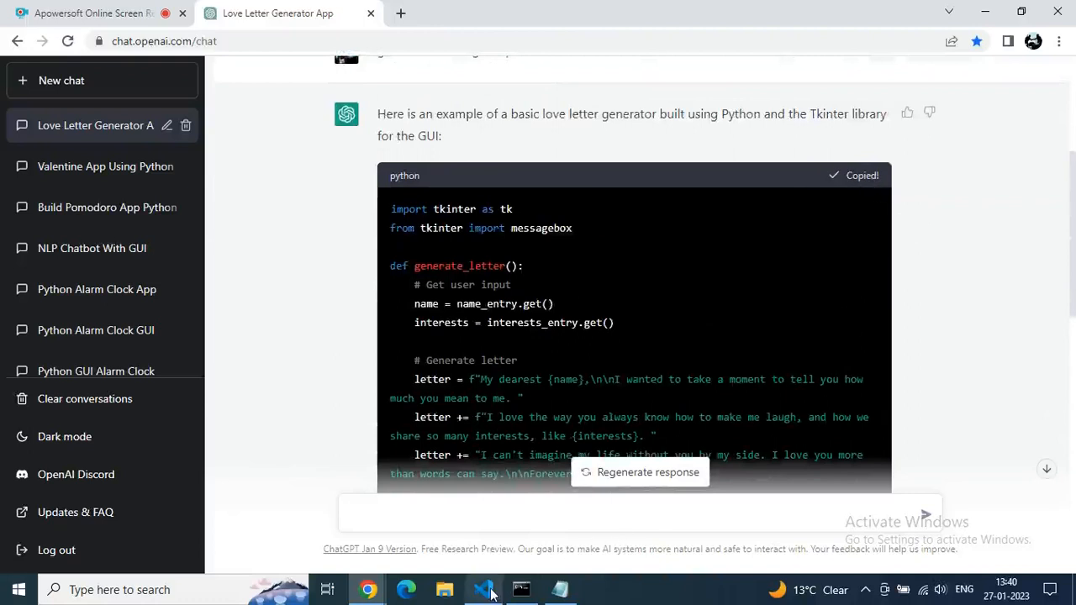
Step: Save the pasted code in app.py, run it in the terminal, and maximize the generator window
left_click(482, 589)
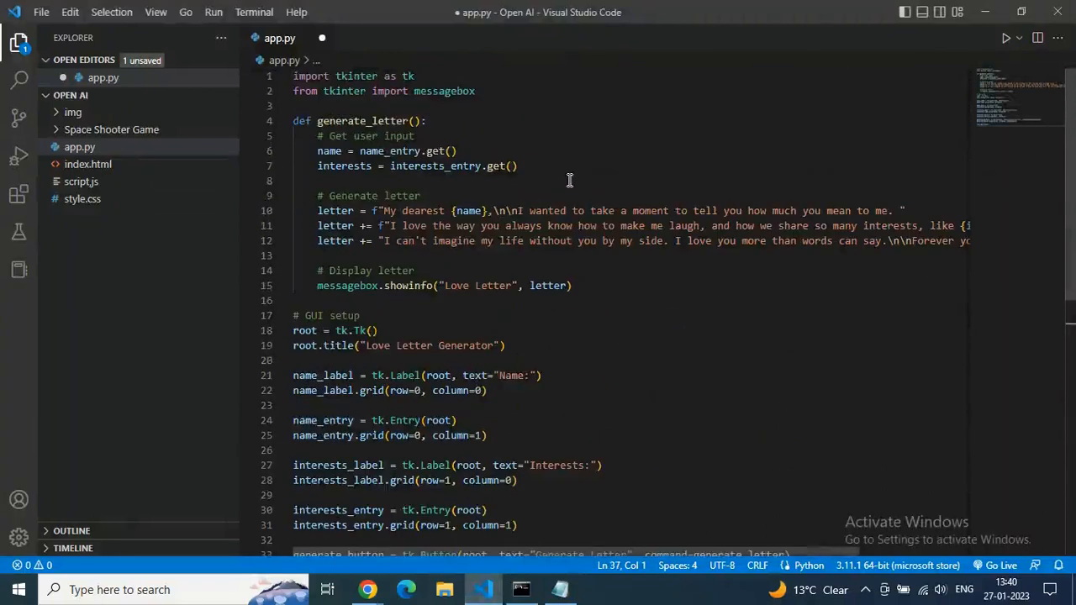
key("ctrl+s")
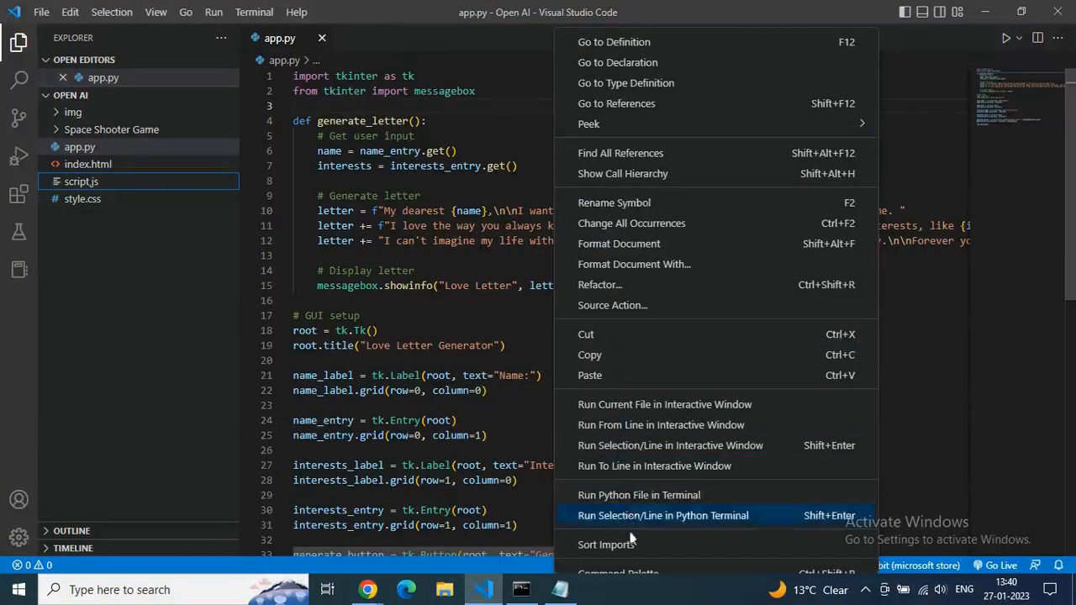
left_click(639, 494)
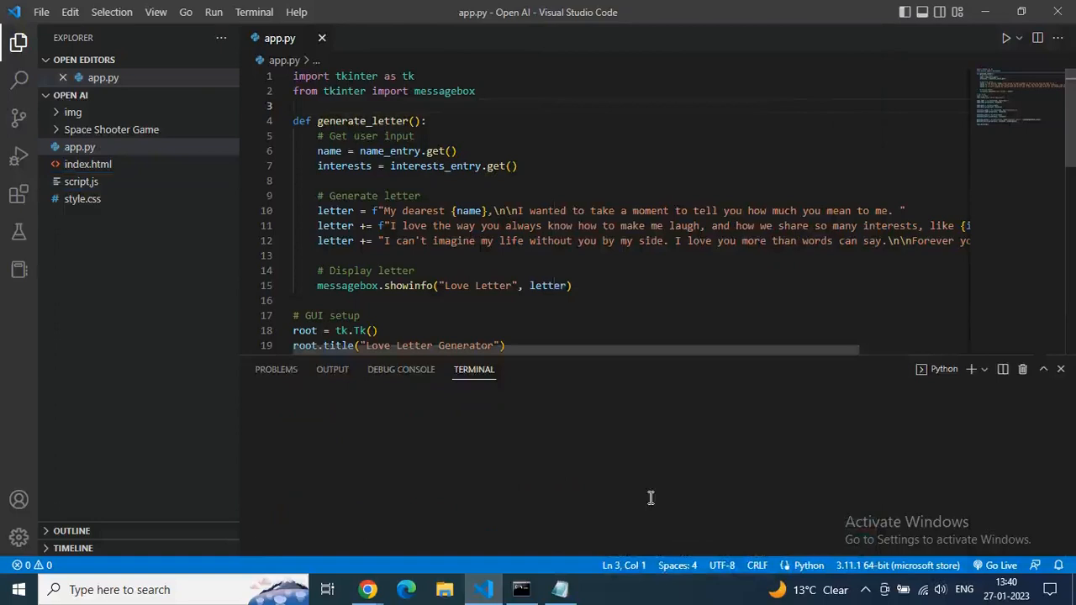
left_click(1005, 38)
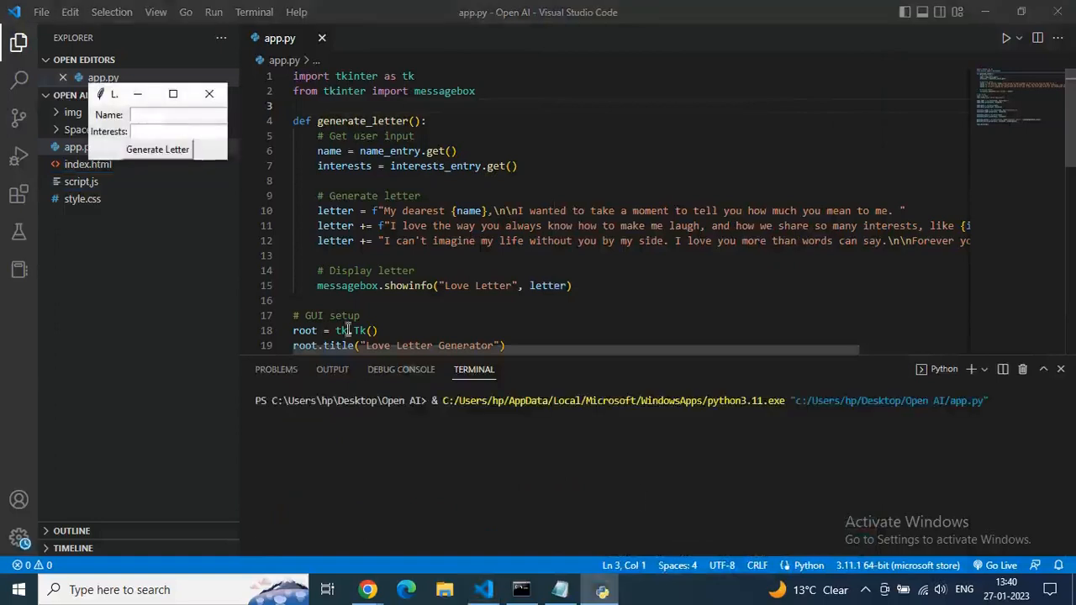
left_click(173, 94)
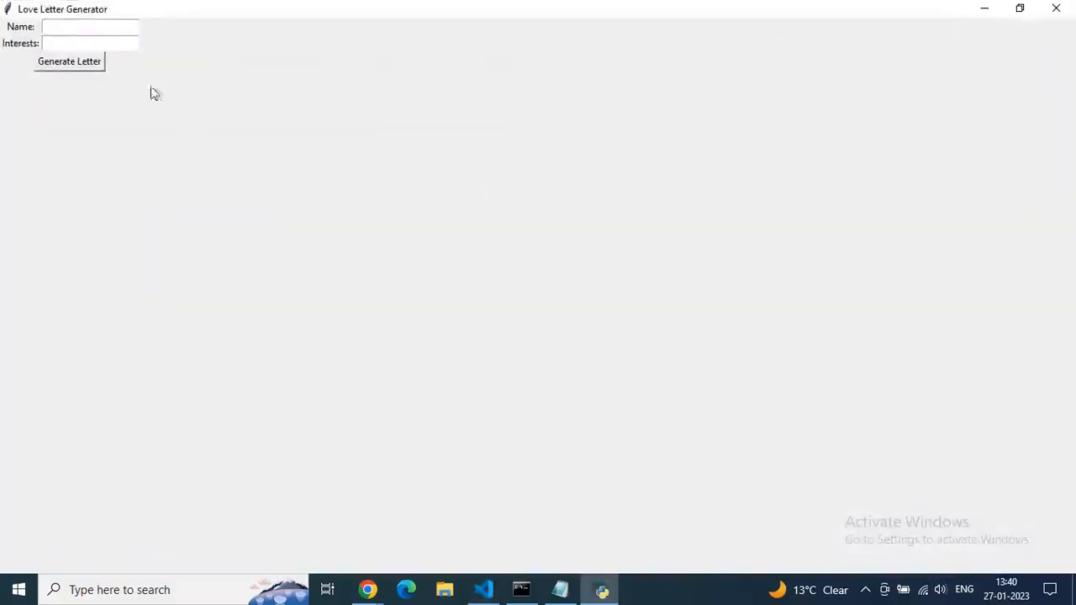
Step: Enter 'Katherine' as the name and 'Dancing, cooking cakes' as interests, then generate the letter
left_click(90, 27)
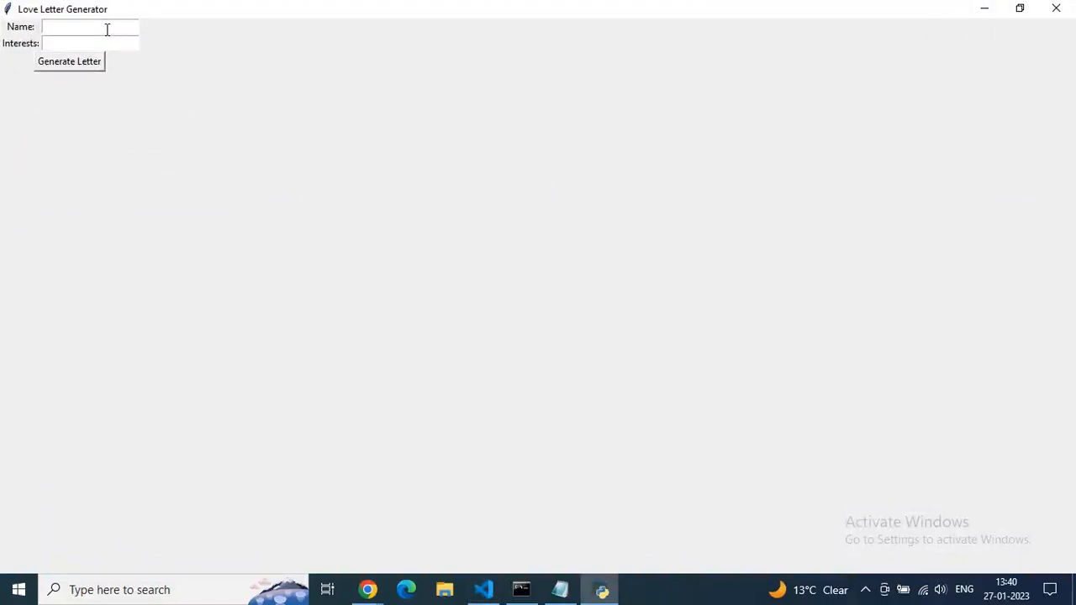
left_click(84, 27)
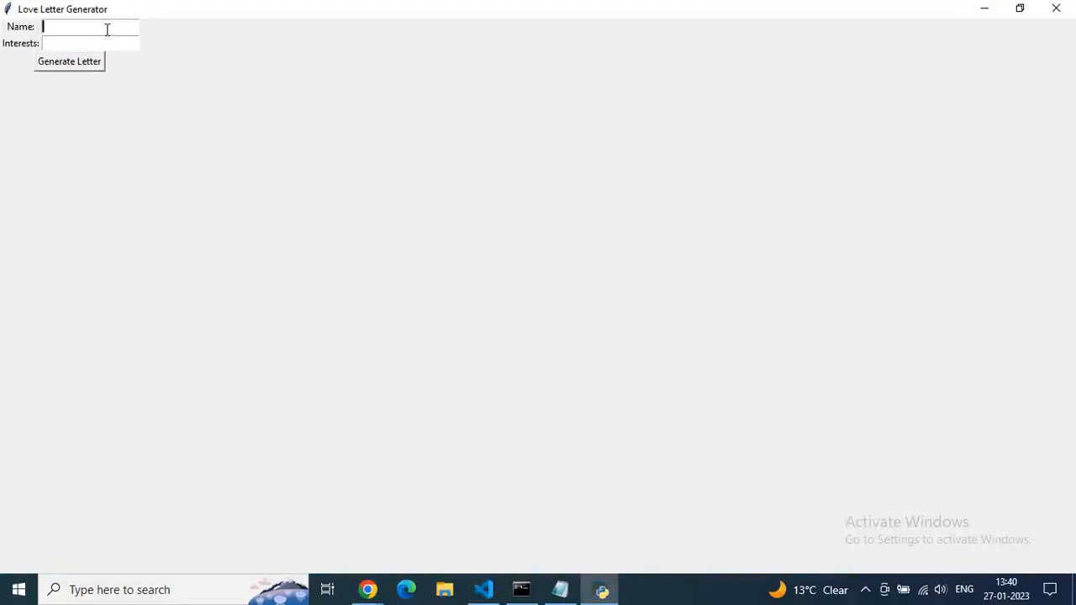
type("Ka")
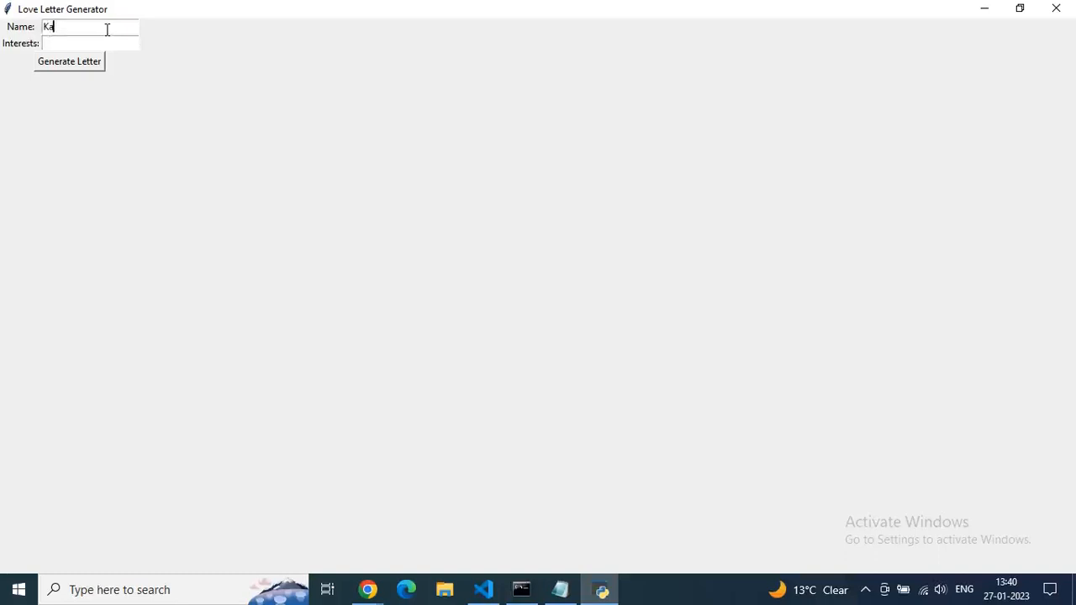
type("therin")
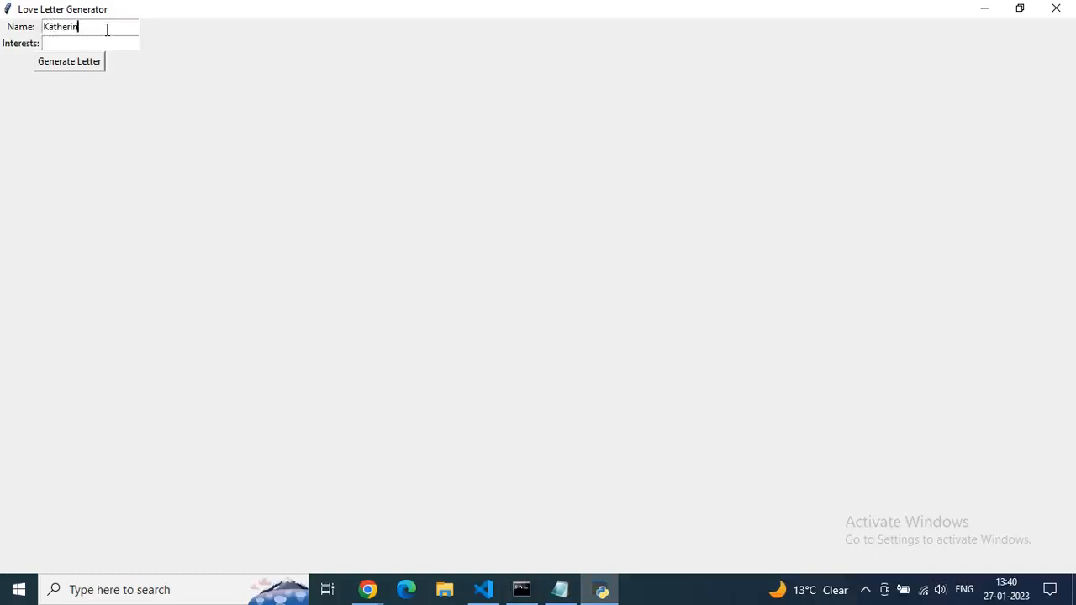
left_click(88, 42)
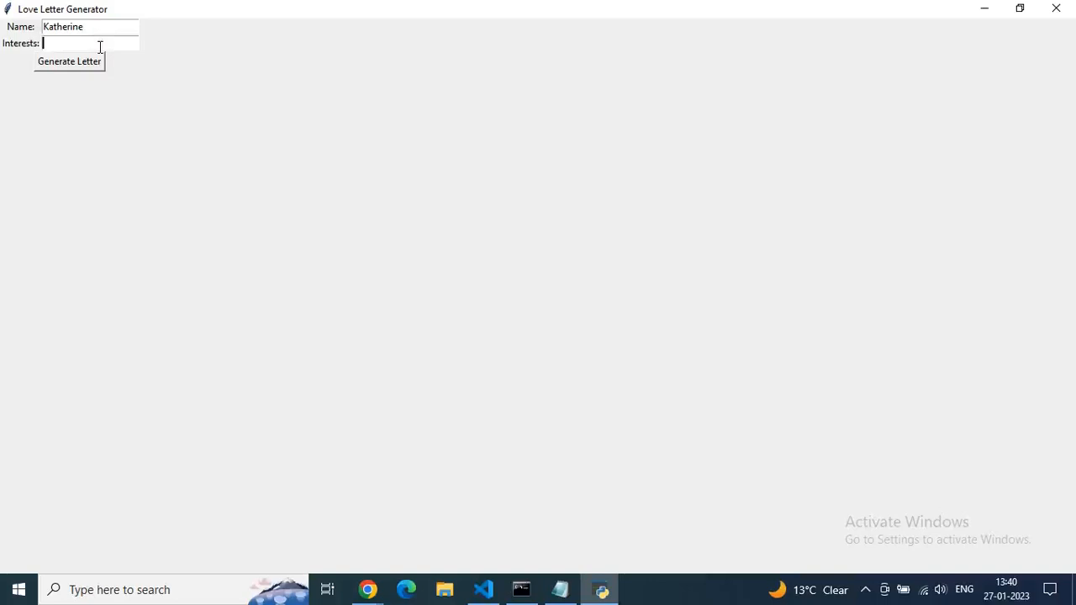
type("D")
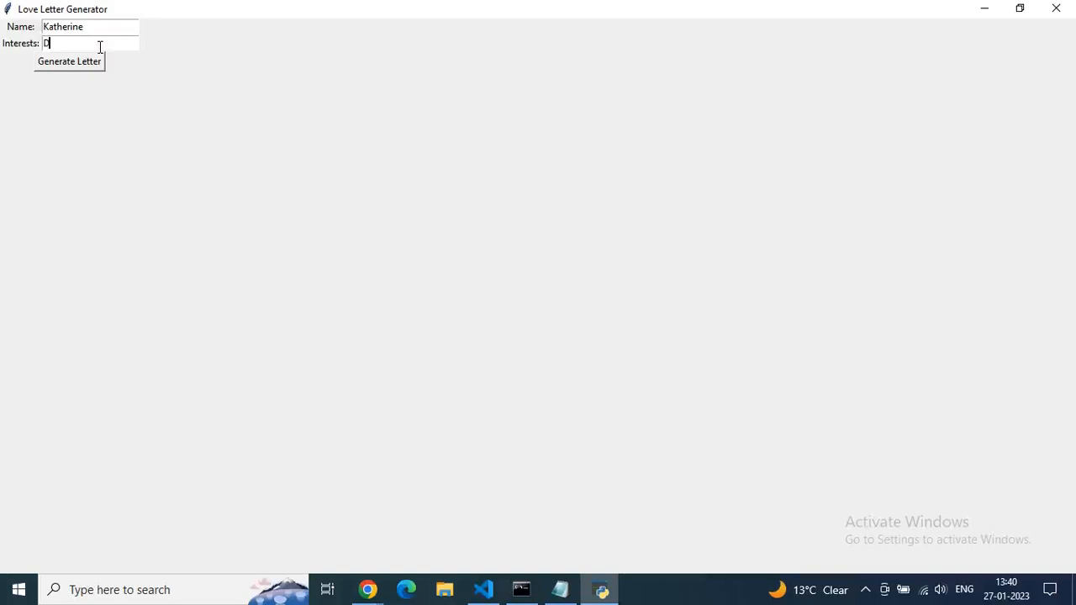
type("ancing,")
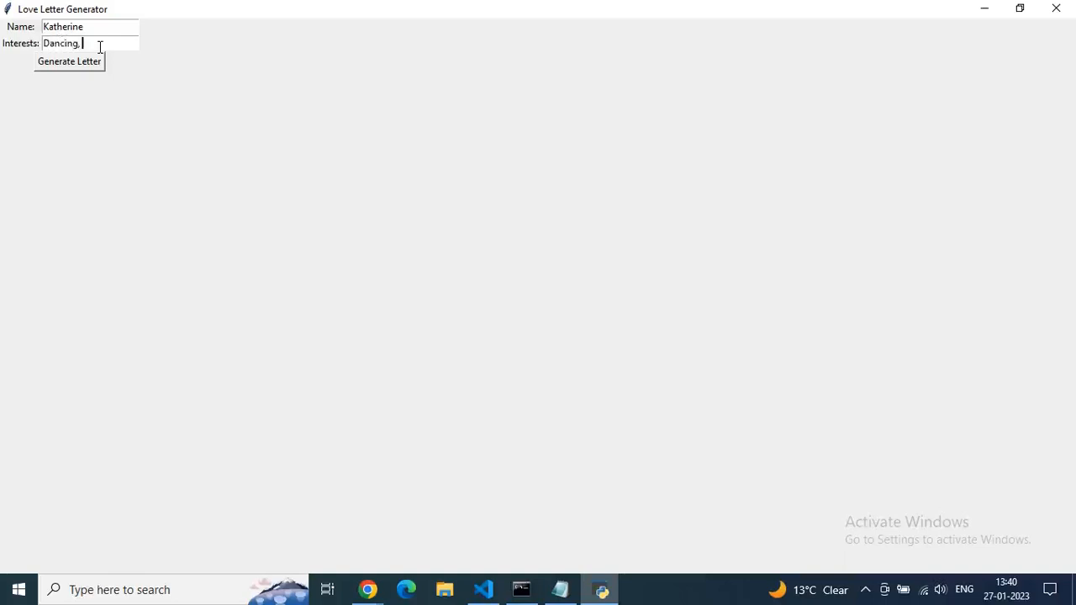
type("d")
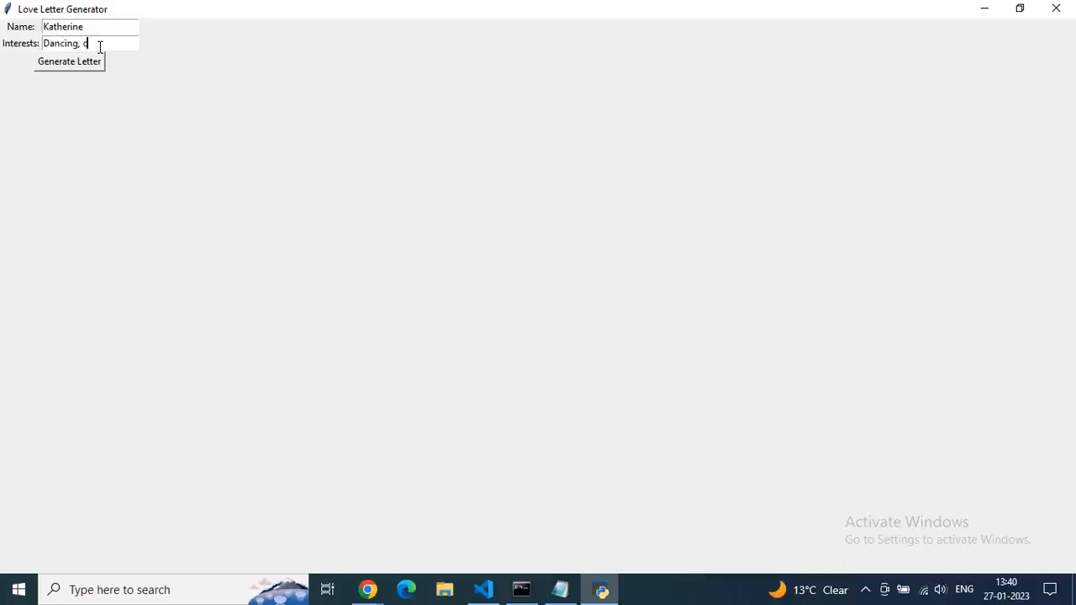
left_click(69, 61)
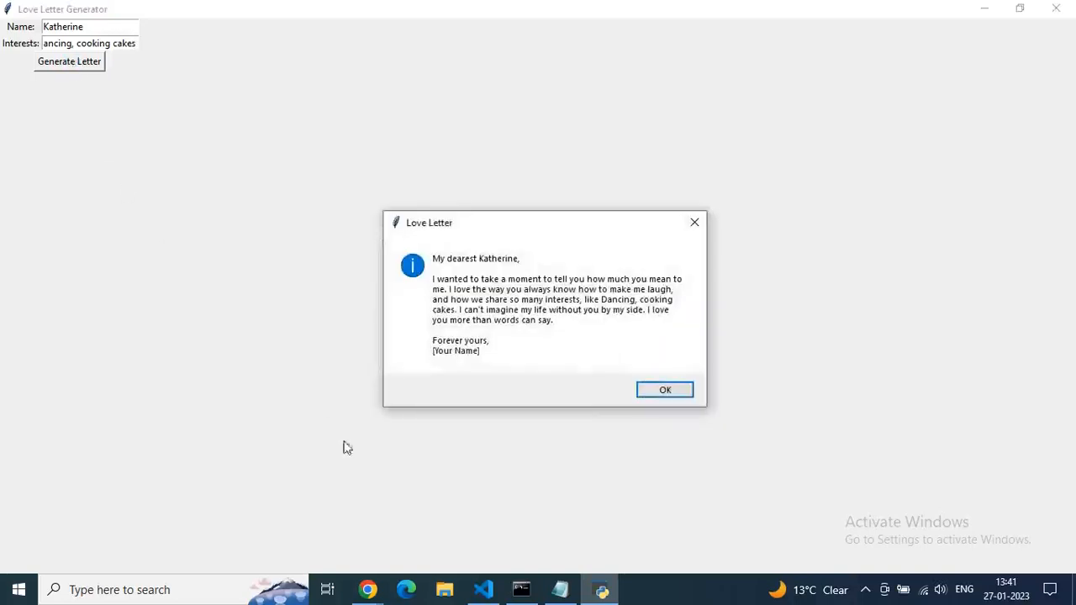
mouse_move(522, 409)
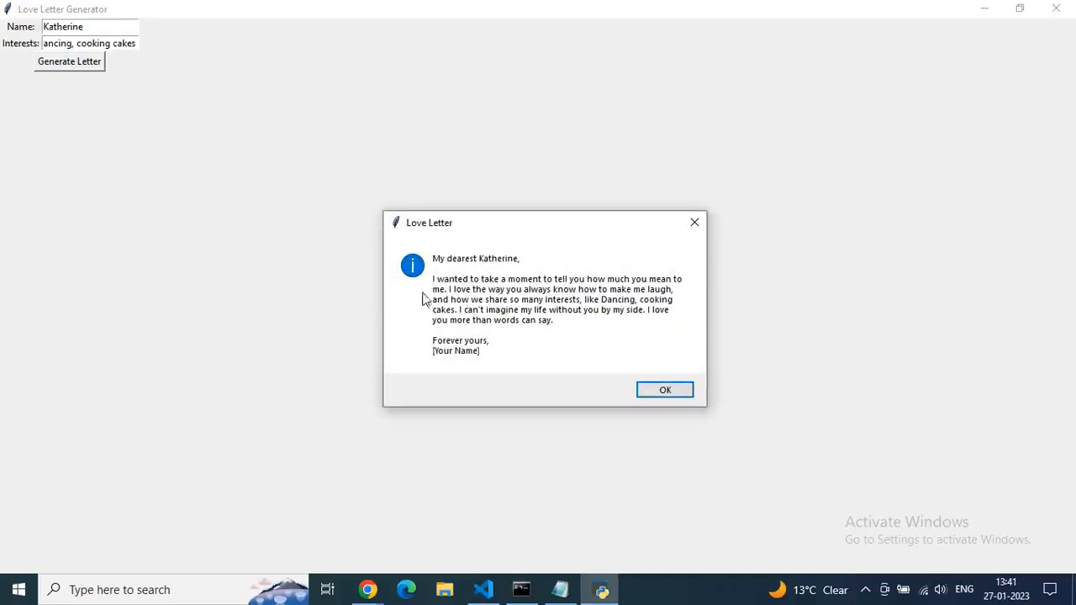
mouse_move(551, 293)
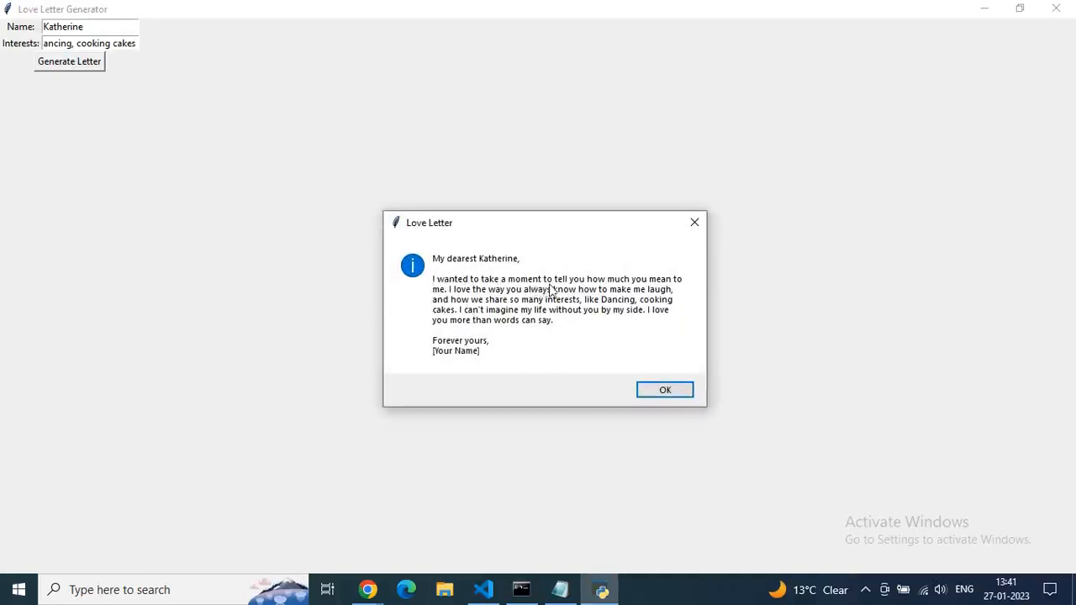
mouse_move(666, 289)
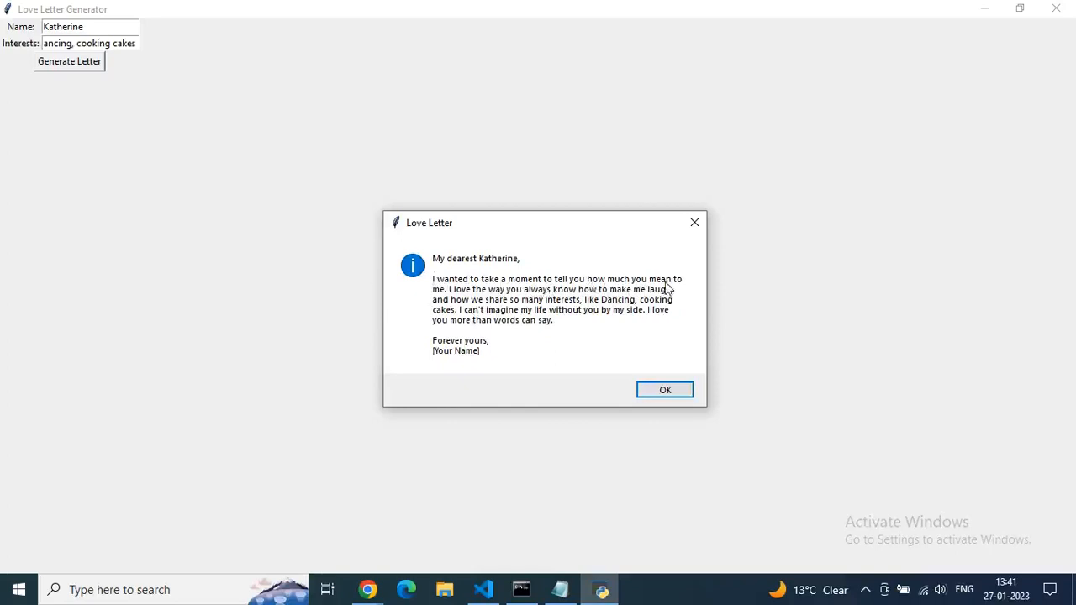
mouse_move(519, 306)
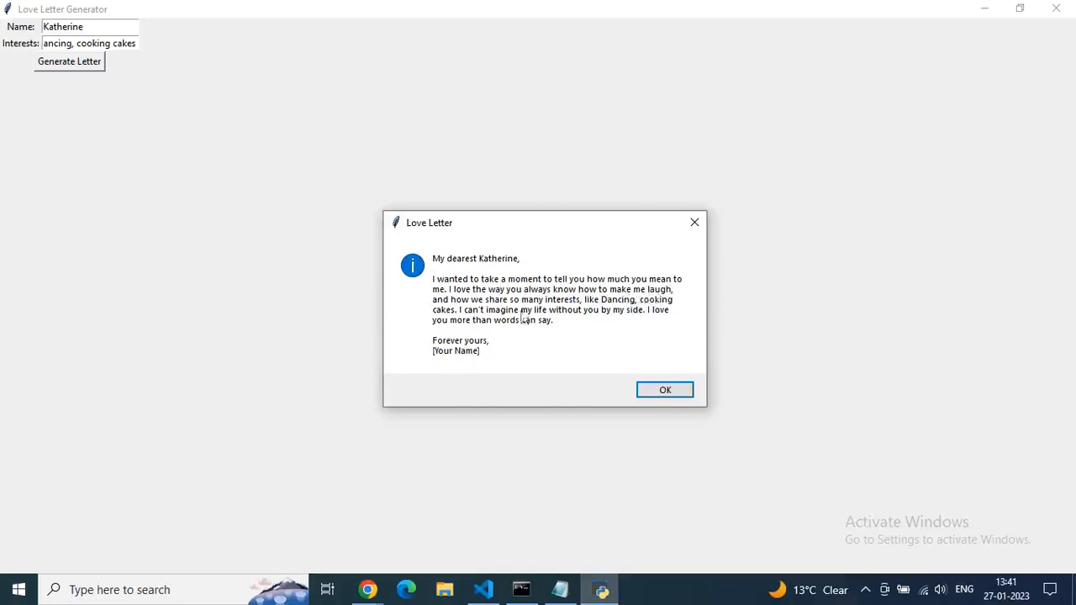
mouse_move(547, 306)
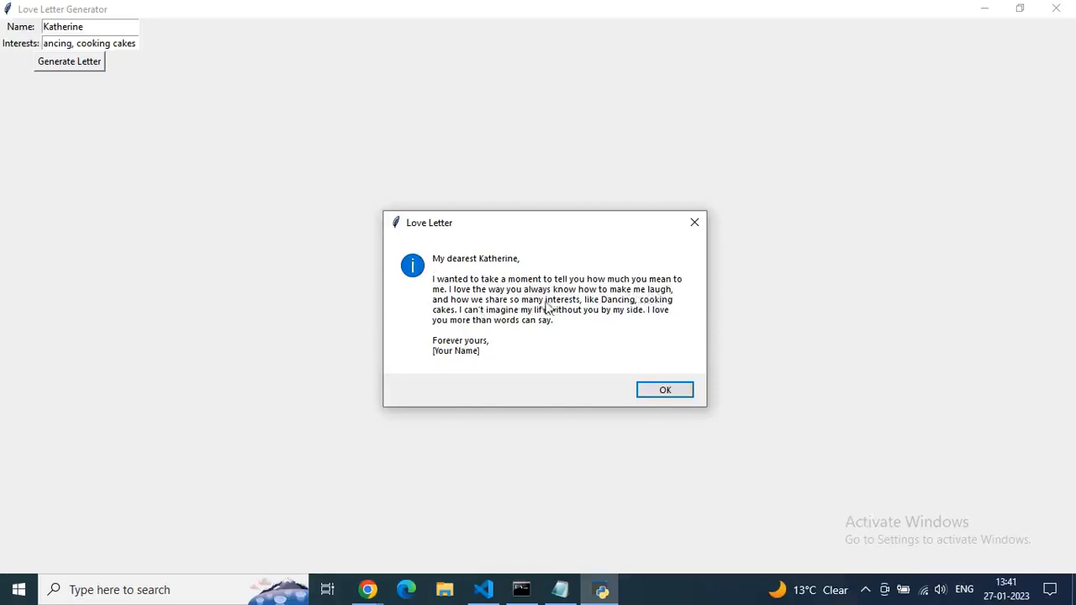
mouse_move(495, 333)
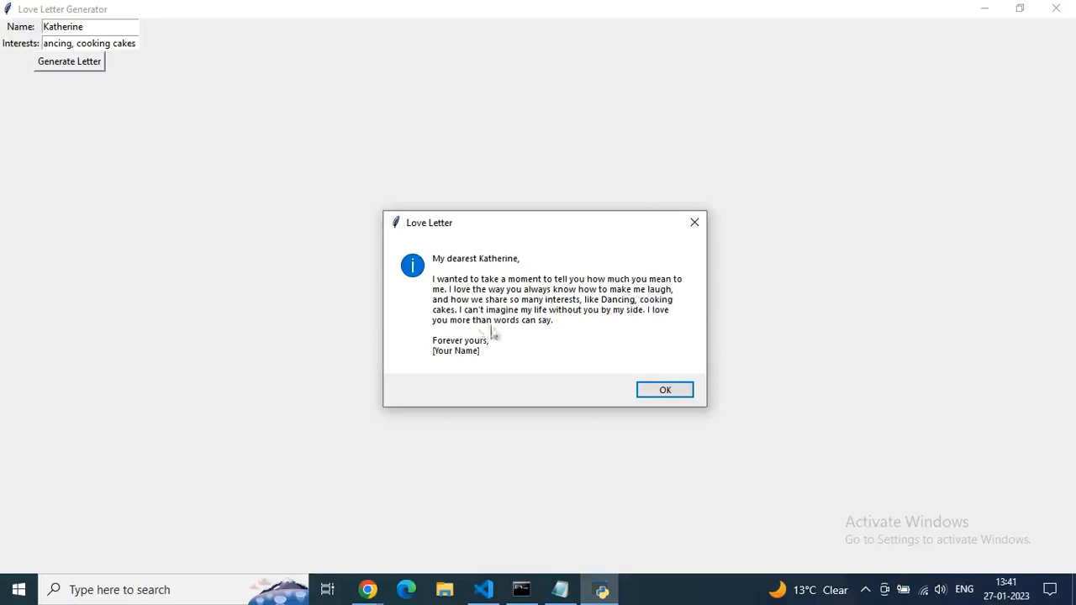
mouse_move(538, 329)
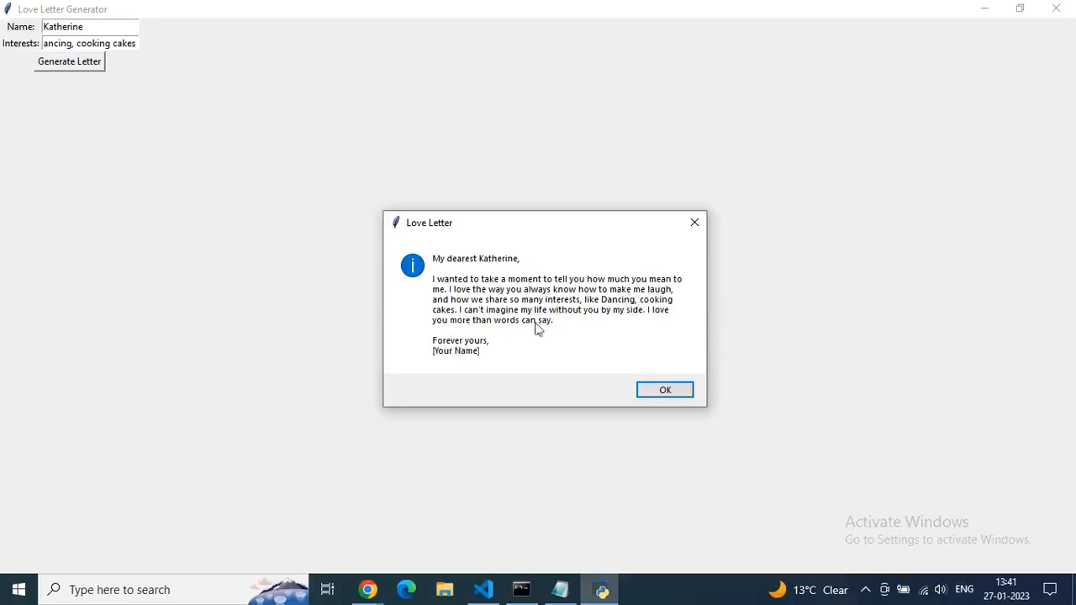
mouse_move(638, 320)
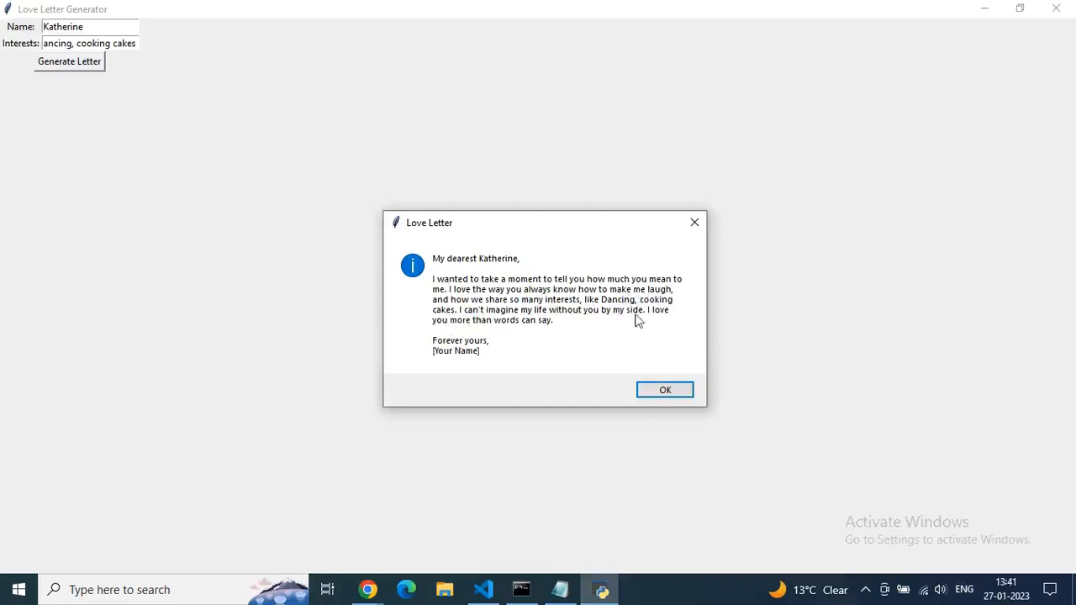
mouse_move(513, 340)
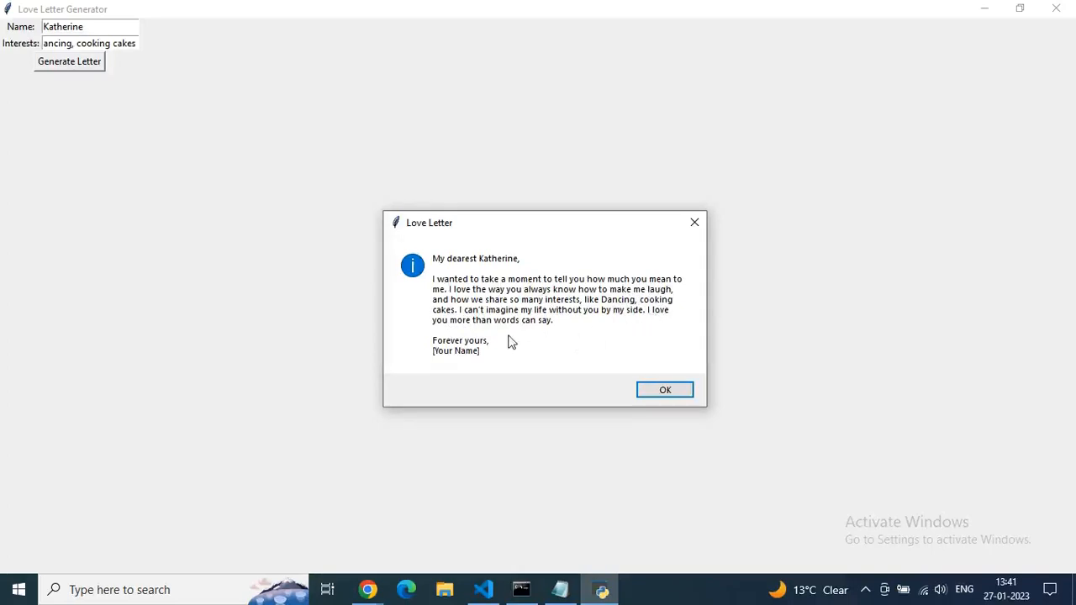
mouse_move(544, 340)
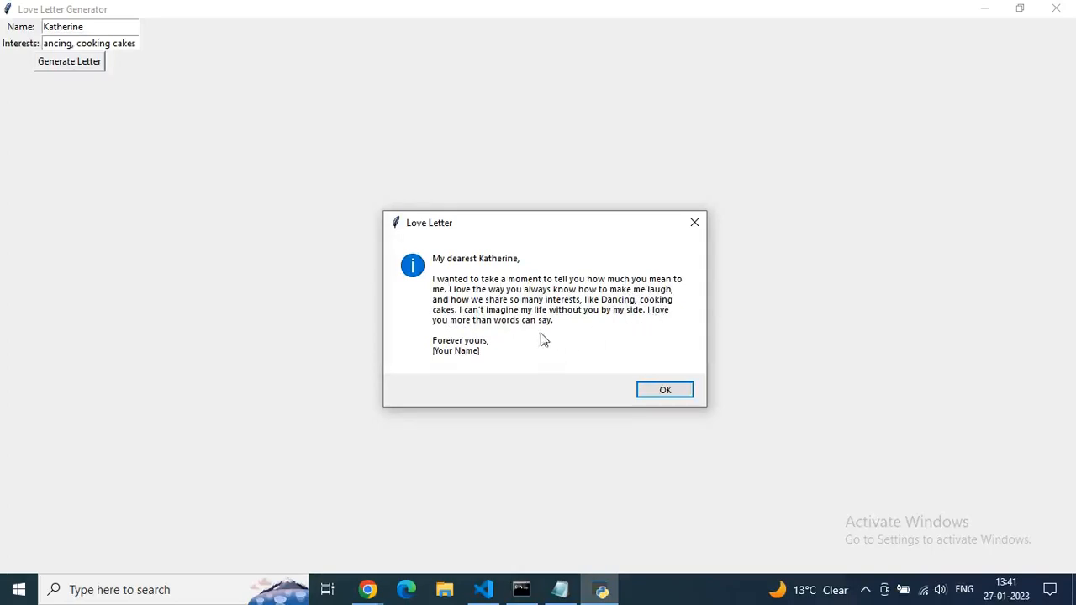
mouse_move(571, 373)
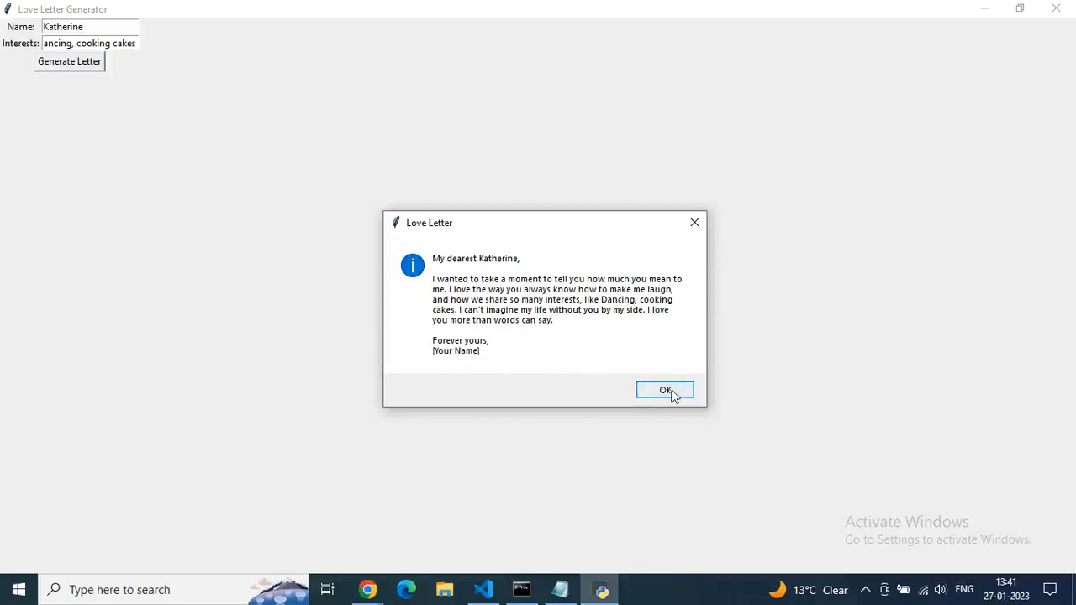
Step: Close the love letter popup to Katherine with OK
left_click(665, 390)
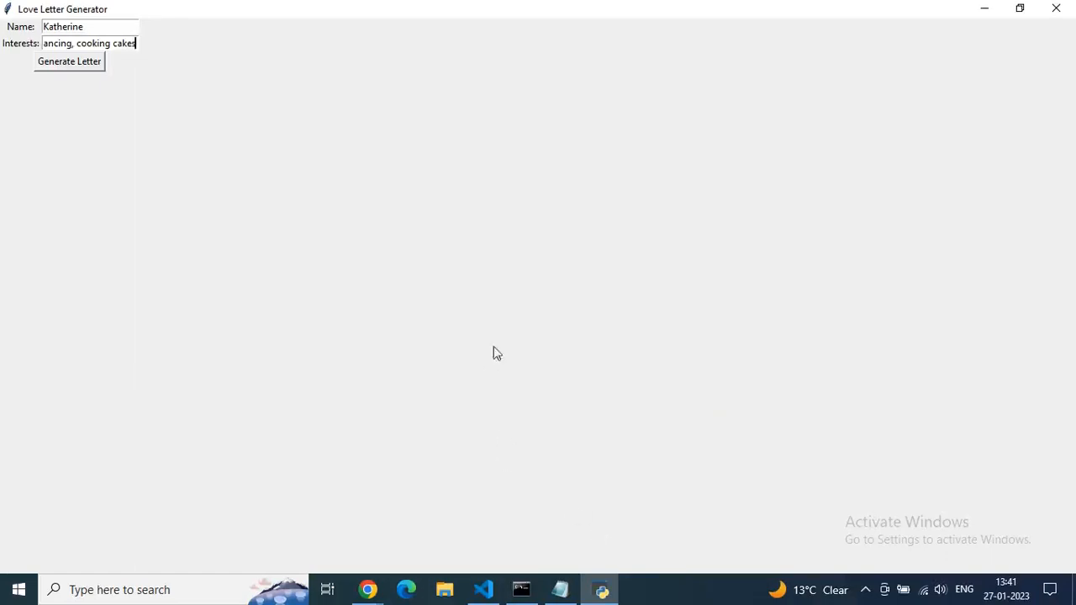